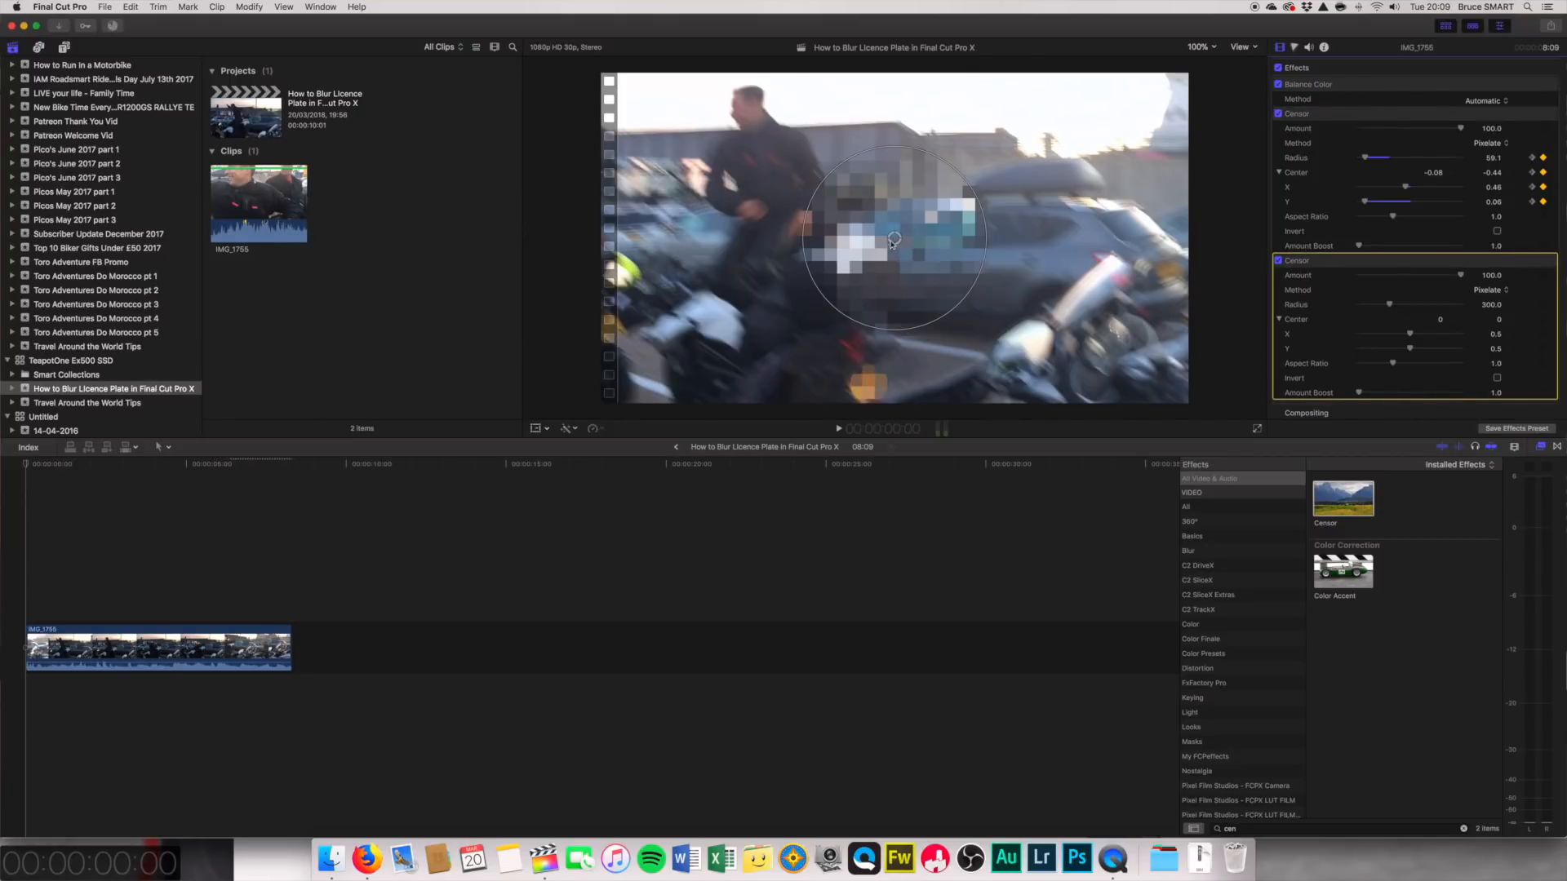
# Step: Move the second Censor pixelation circle to the left edge of the viewer
pyautogui.moveTo(895, 240); pyautogui.dragTo(604, 330)
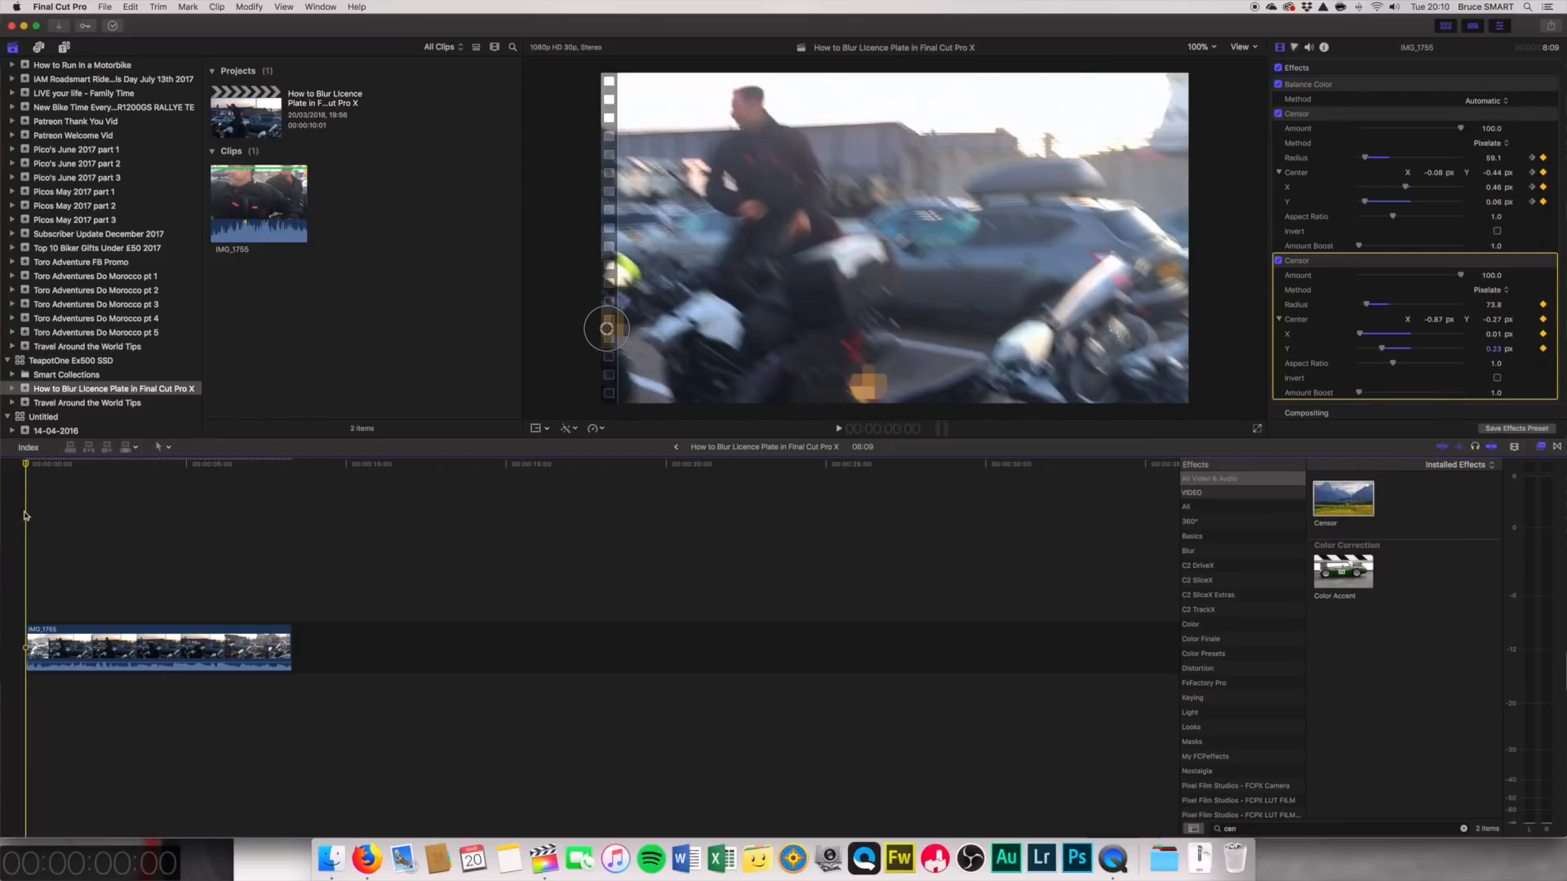
pyautogui.moveTo(607, 330)
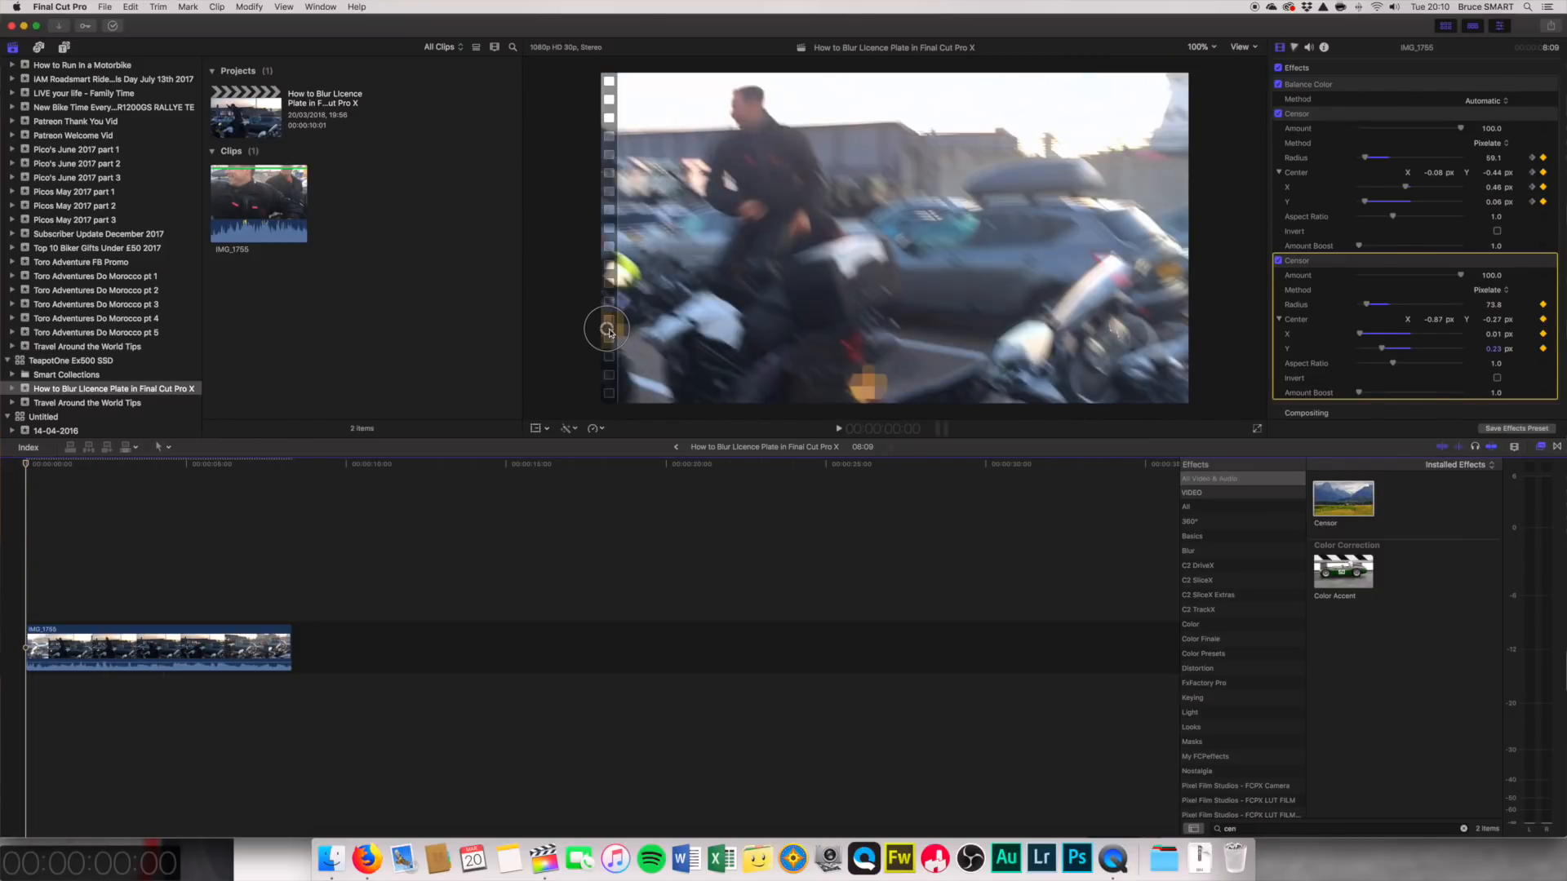